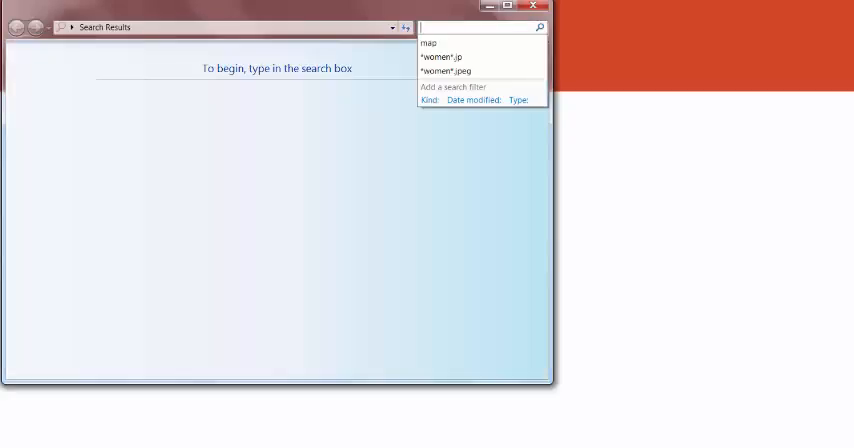
pyautogui.moveTo(500, 204)
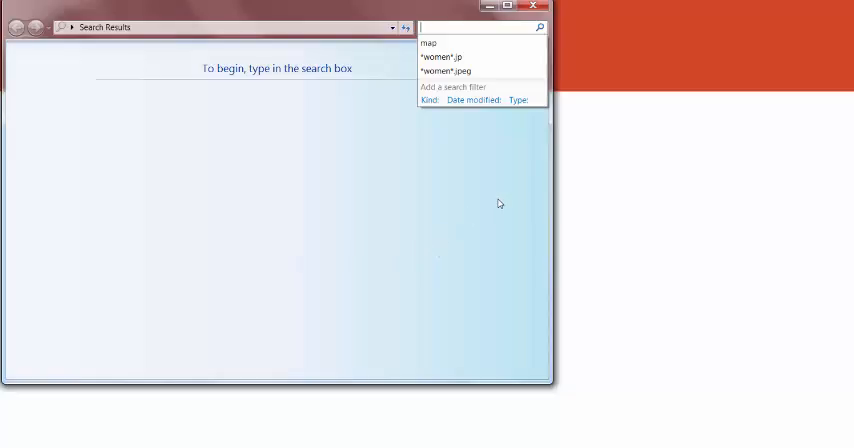
pyautogui.click(468, 136)
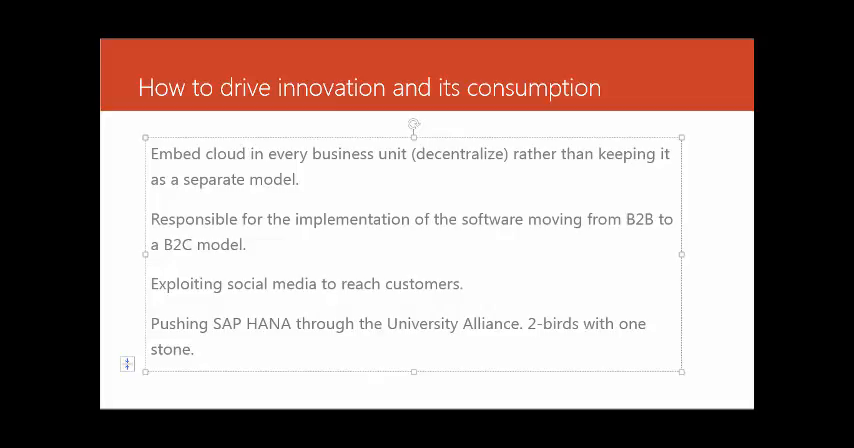
pyautogui.moveTo(430, 272)
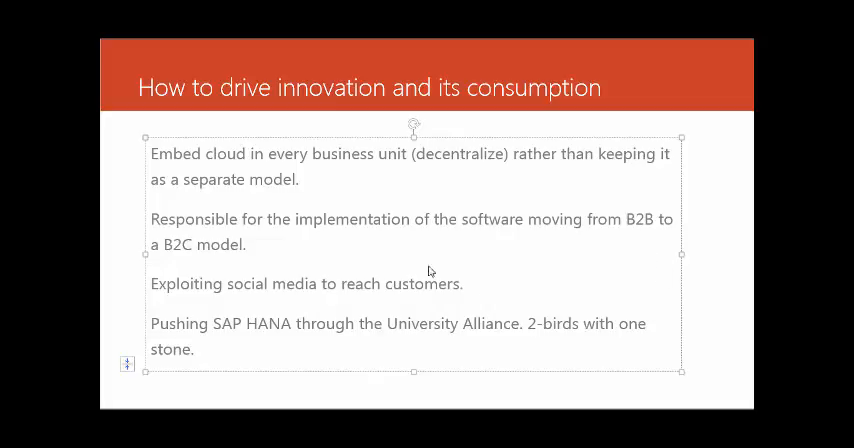
pyautogui.moveTo(474, 240)
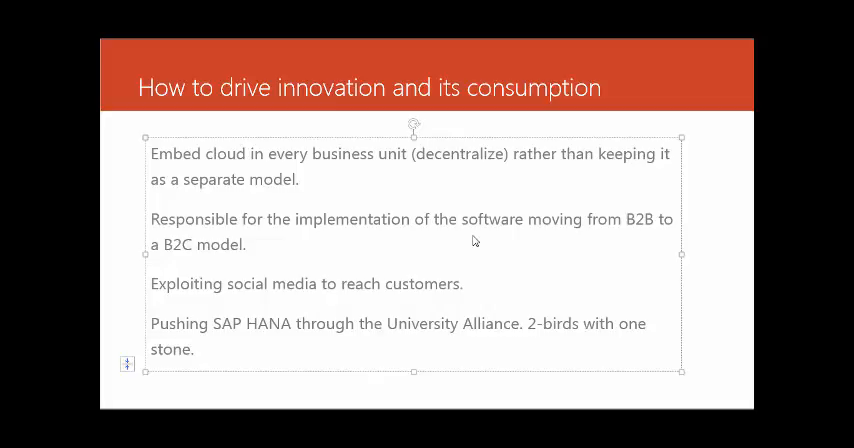
pyautogui.moveTo(288, 218)
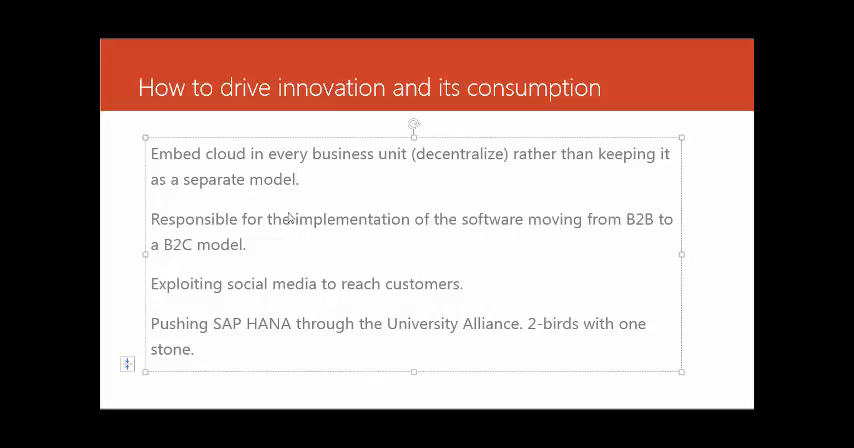
pyautogui.moveTo(304, 234)
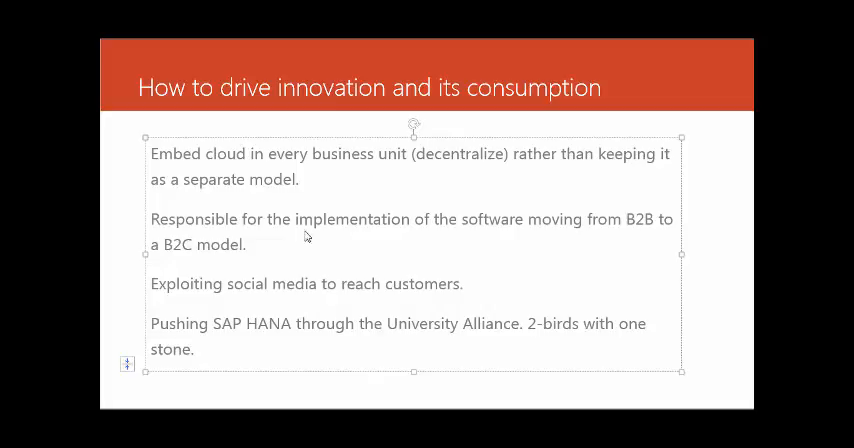
pyautogui.moveTo(368, 300)
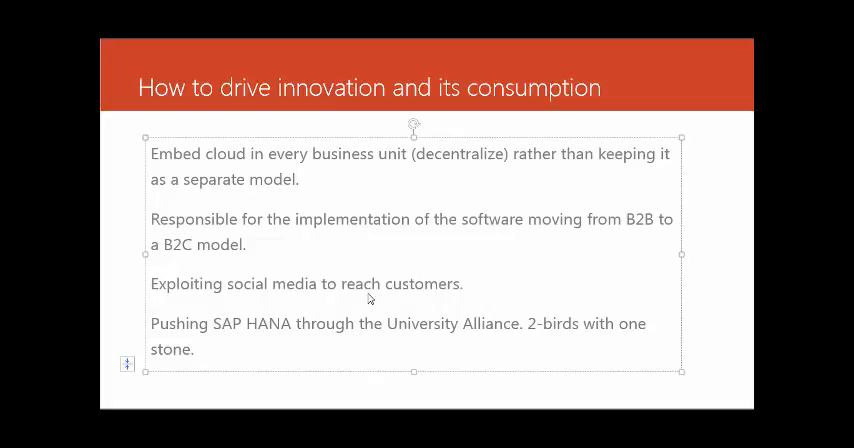